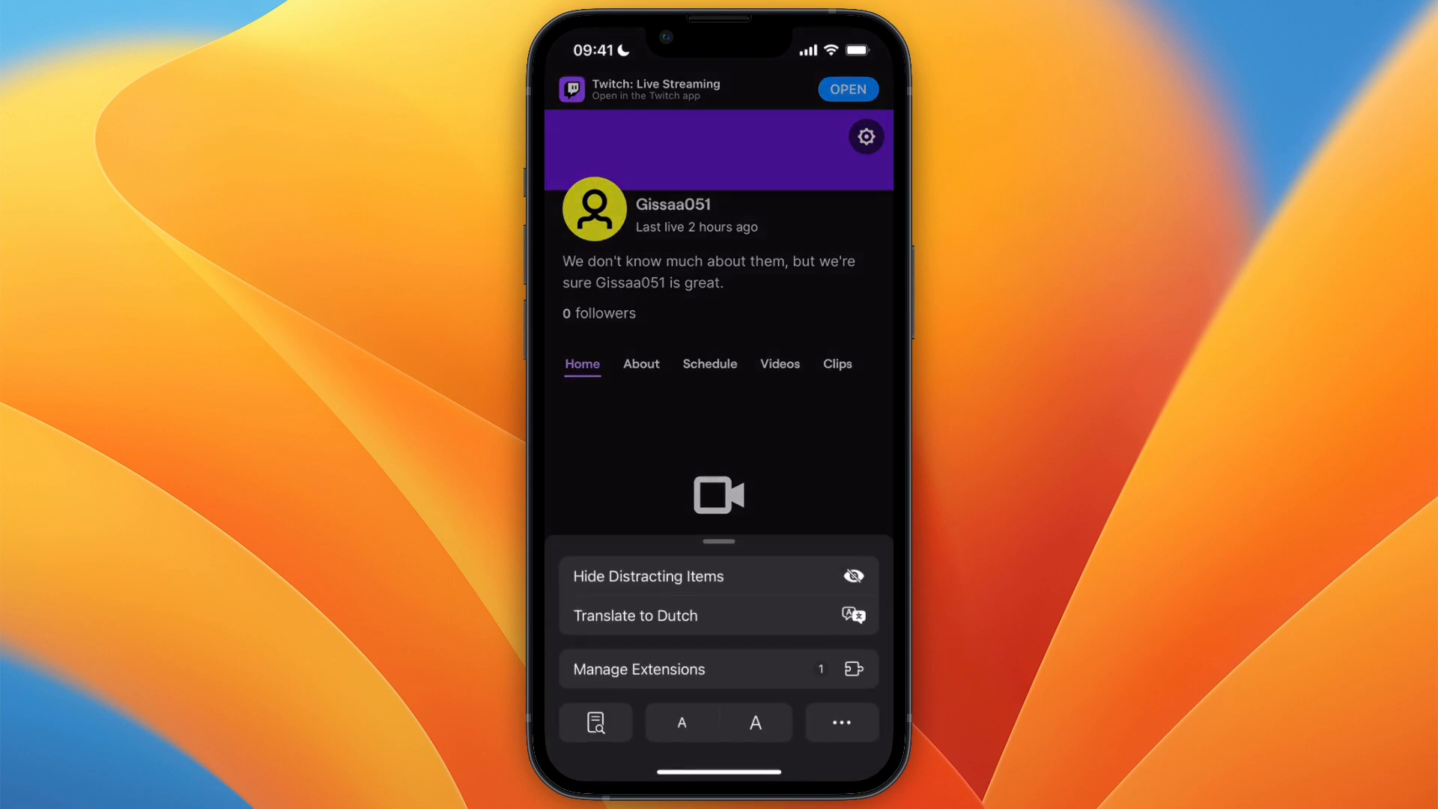
Step: Turn on Request Desktop Website for Twitch from Safari's page options
left_click(839, 722)
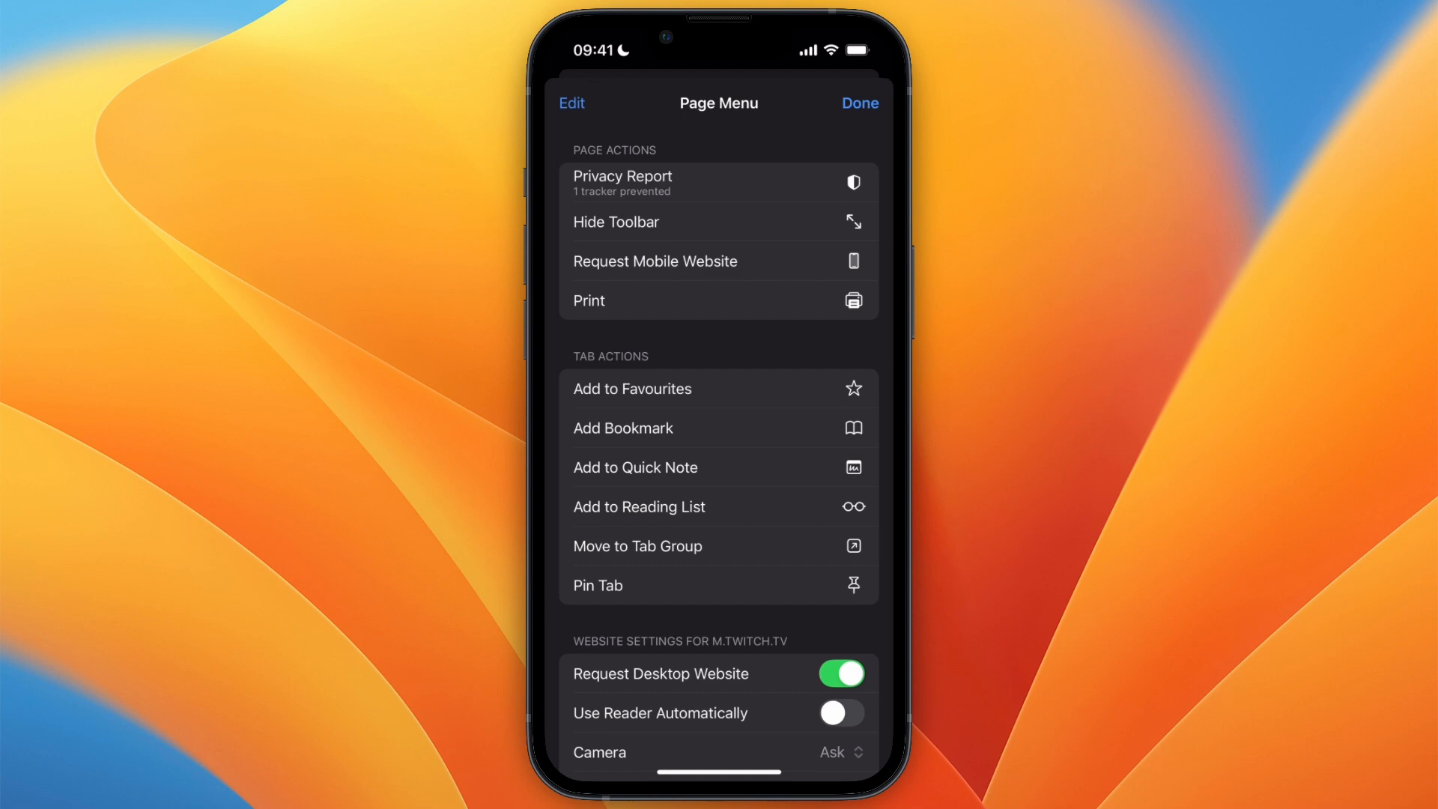
left_click(839, 673)
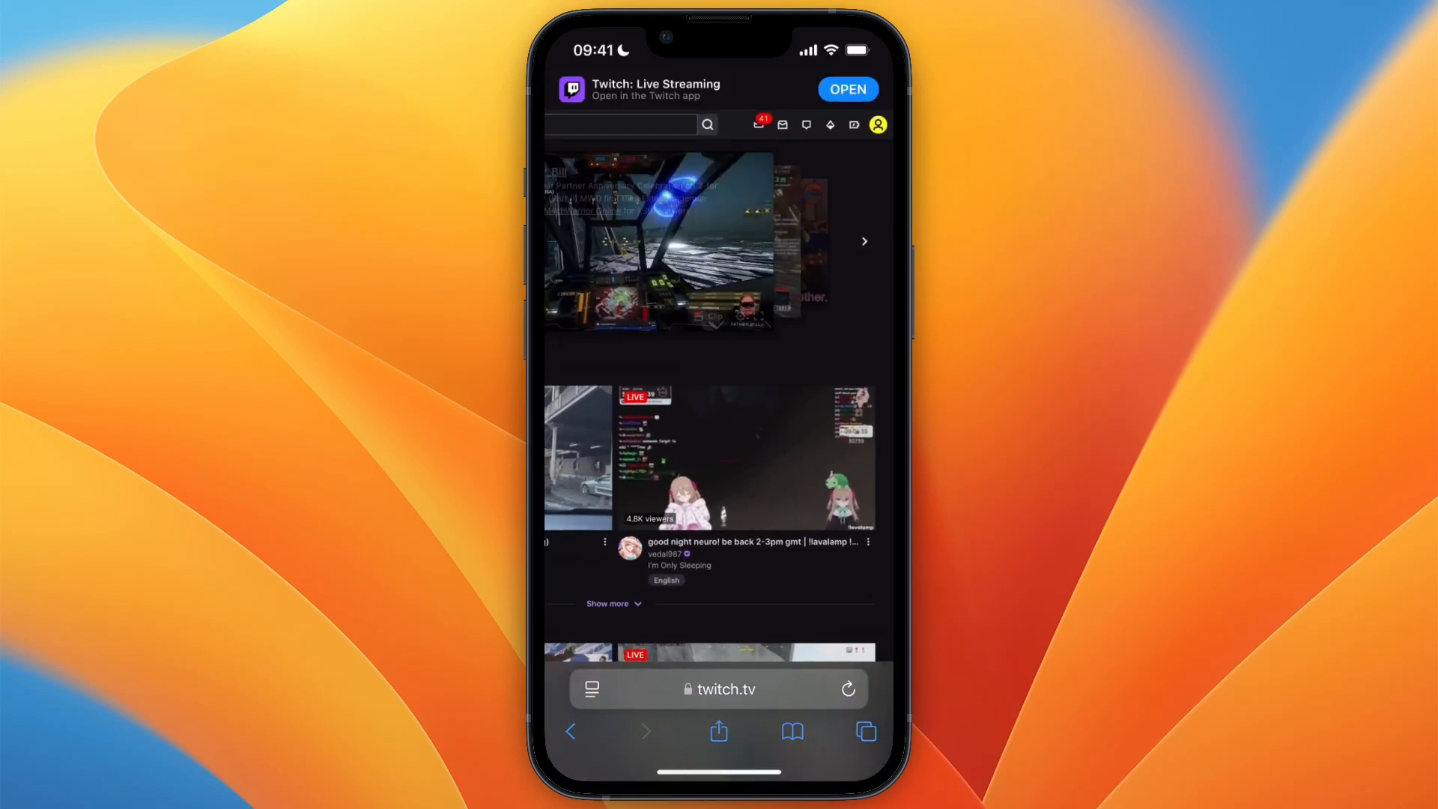
Step: Go to the Creator Dashboard at dashboard.twitch.tv from the profile avatar menu
left_click(877, 124)
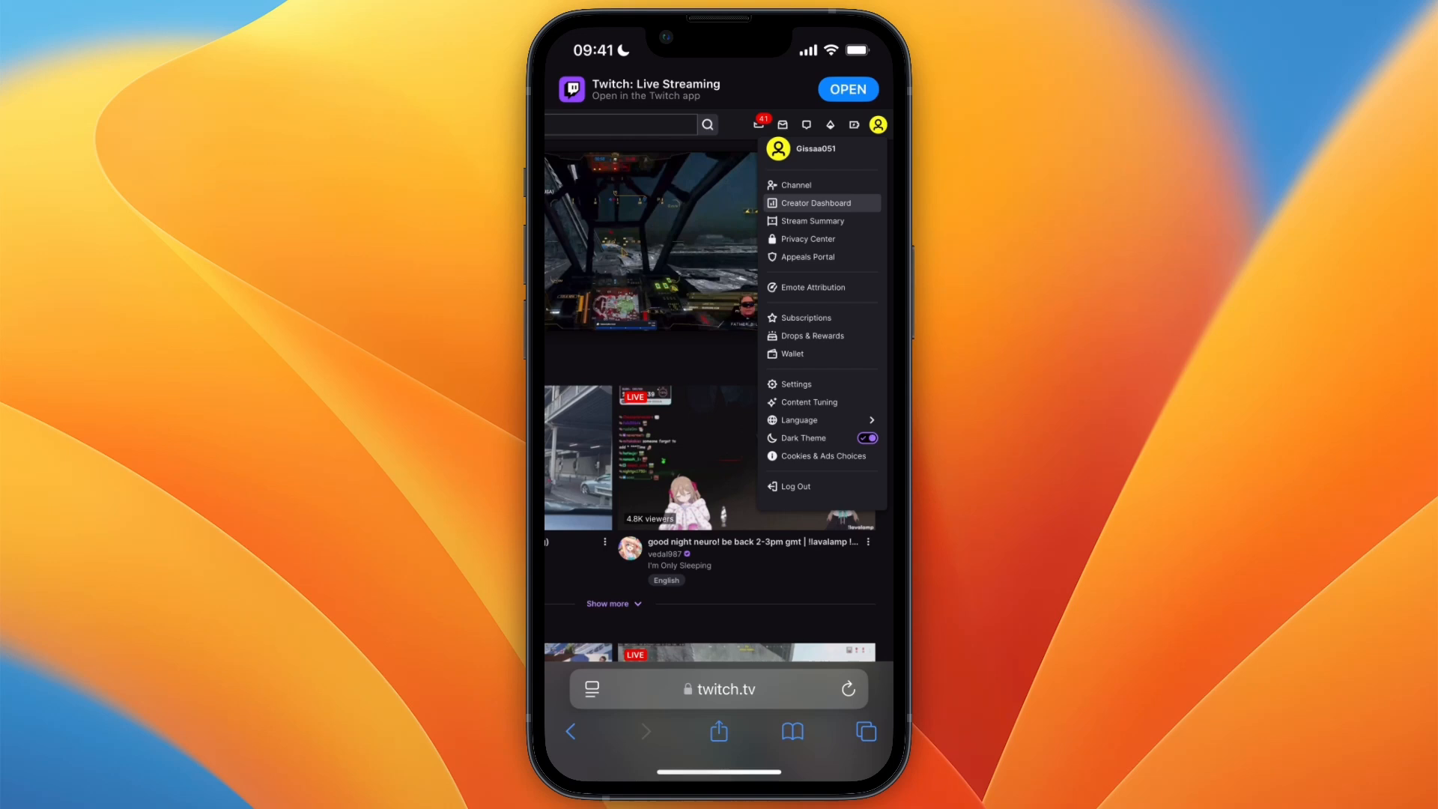
left_click(815, 202)
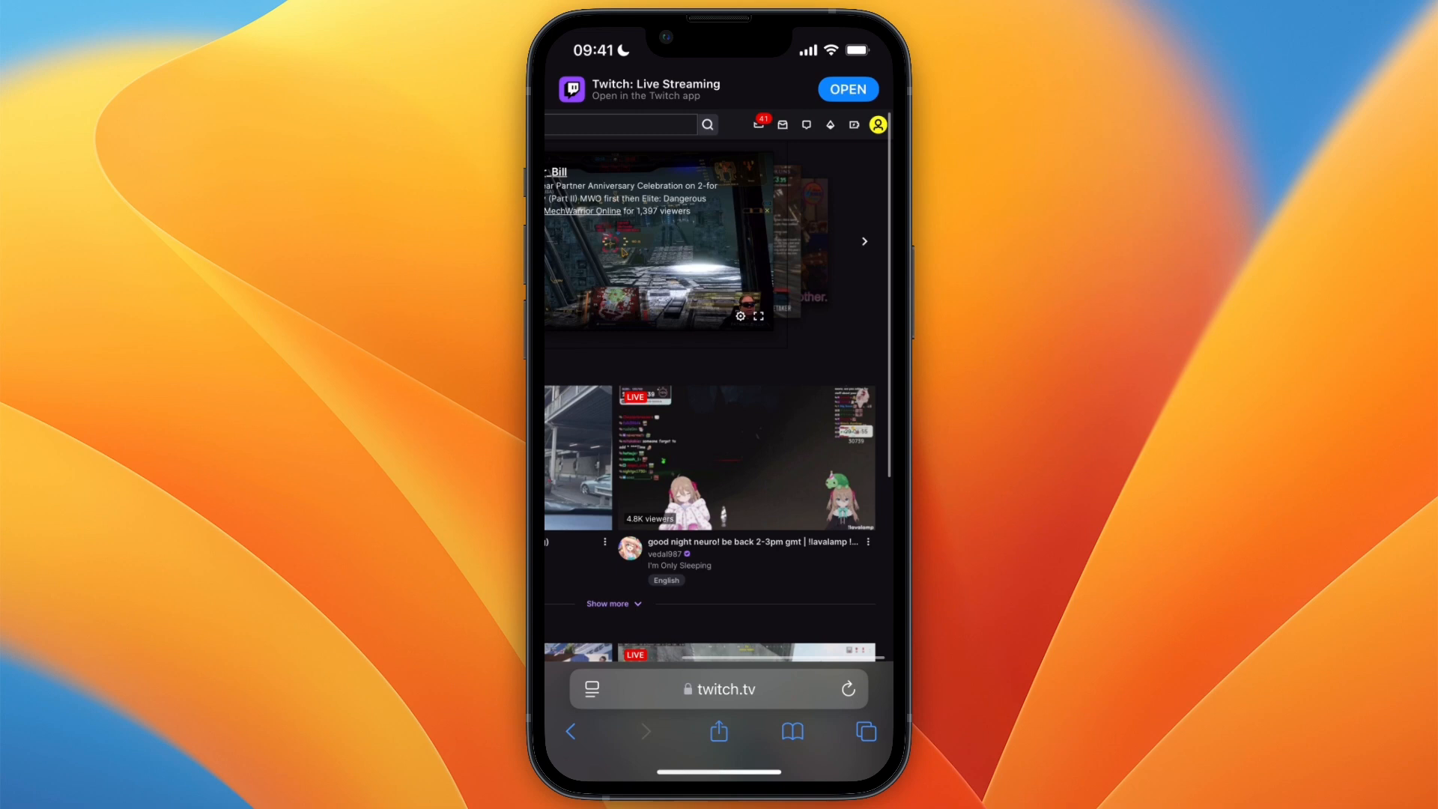
left_click(876, 124)
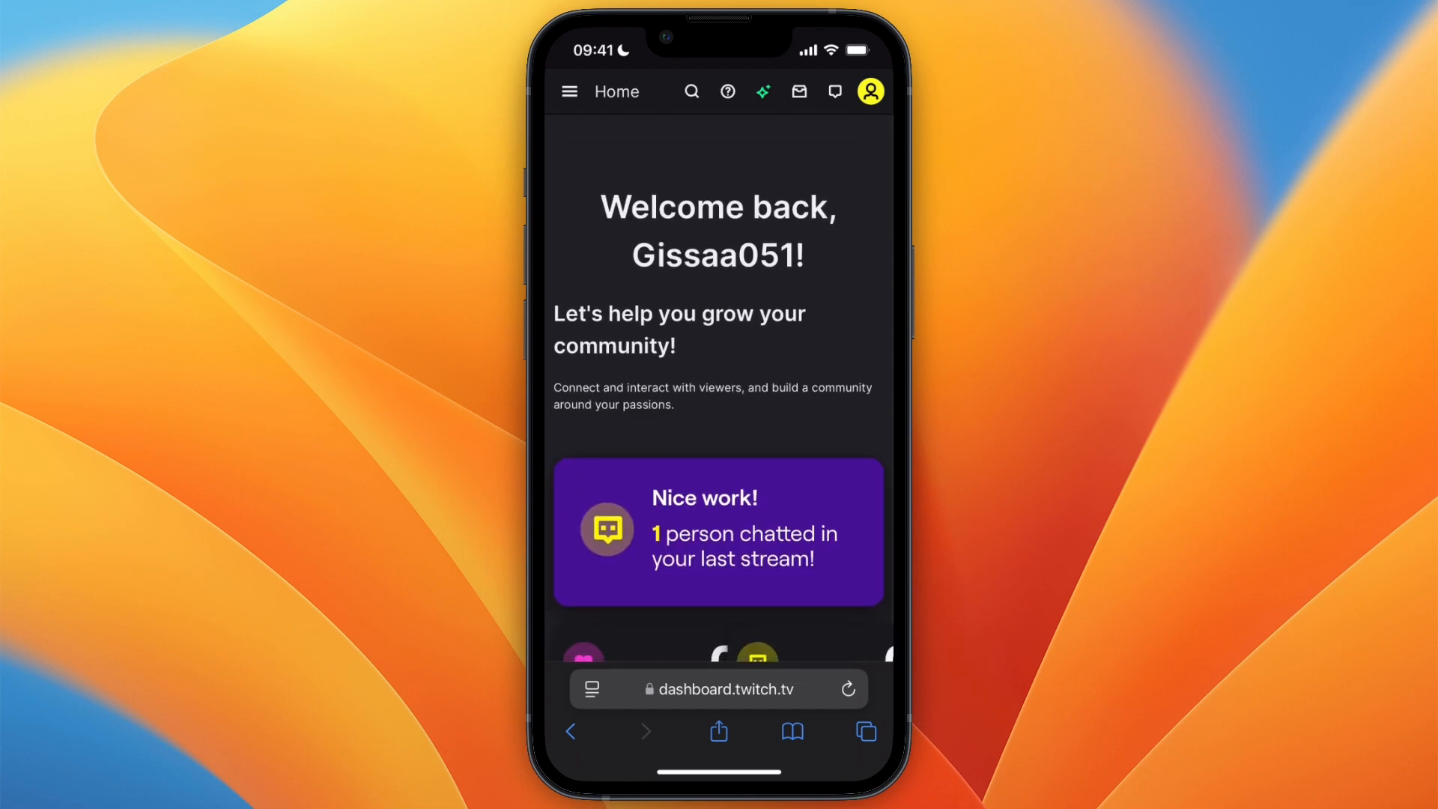
Step: Navigate to Settings > Stream in the dashboard, showing stream key and latency options
left_click(570, 91)
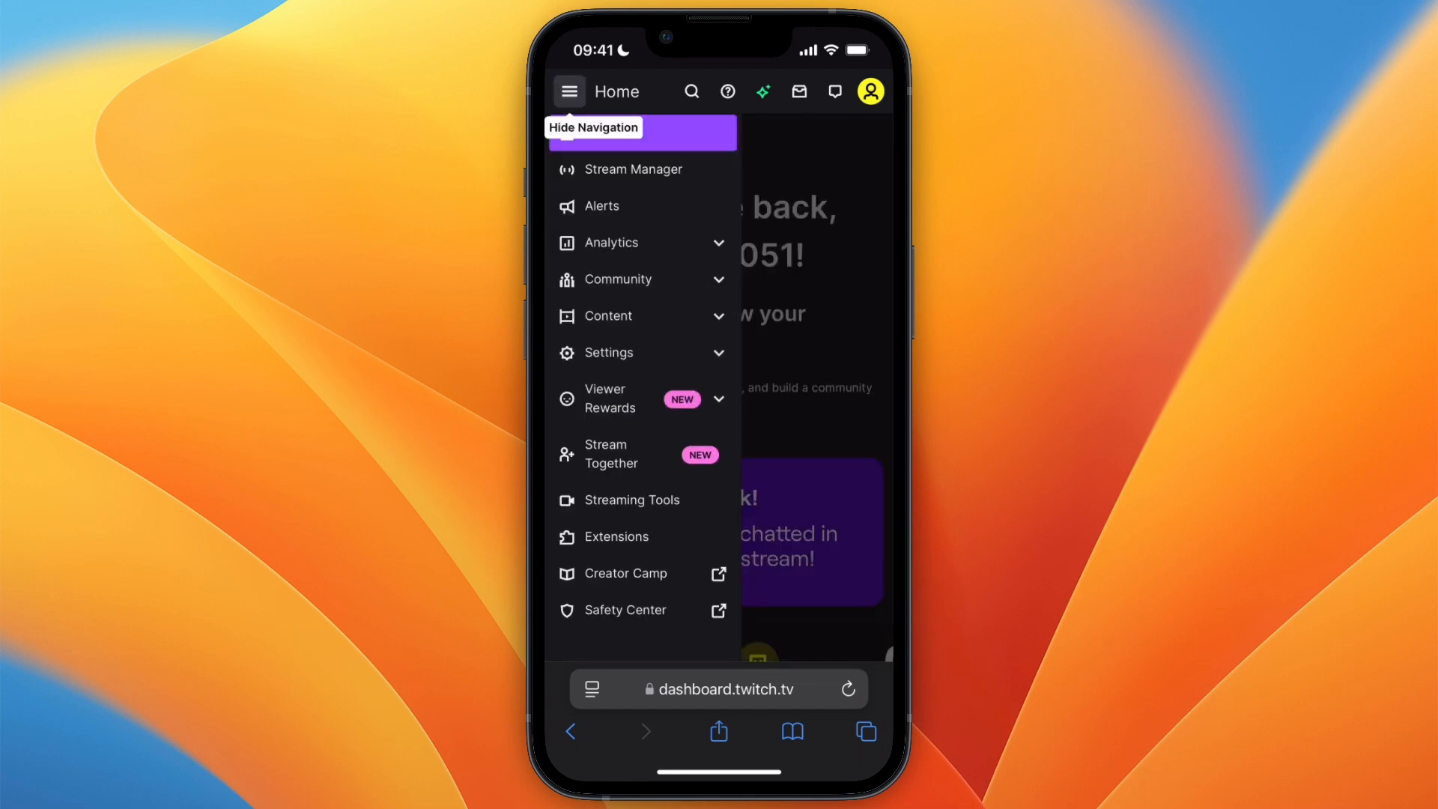
left_click(607, 352)
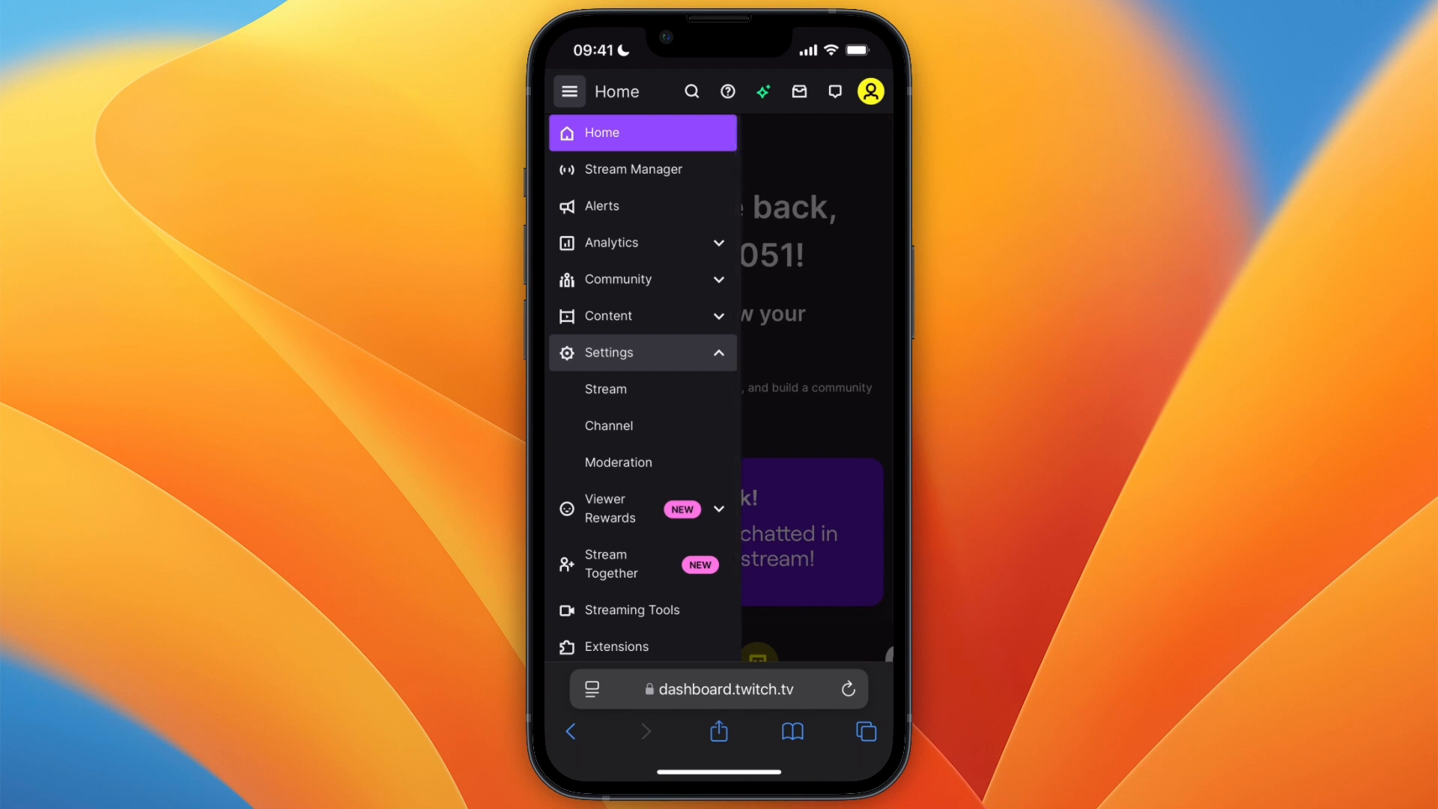
left_click(604, 388)
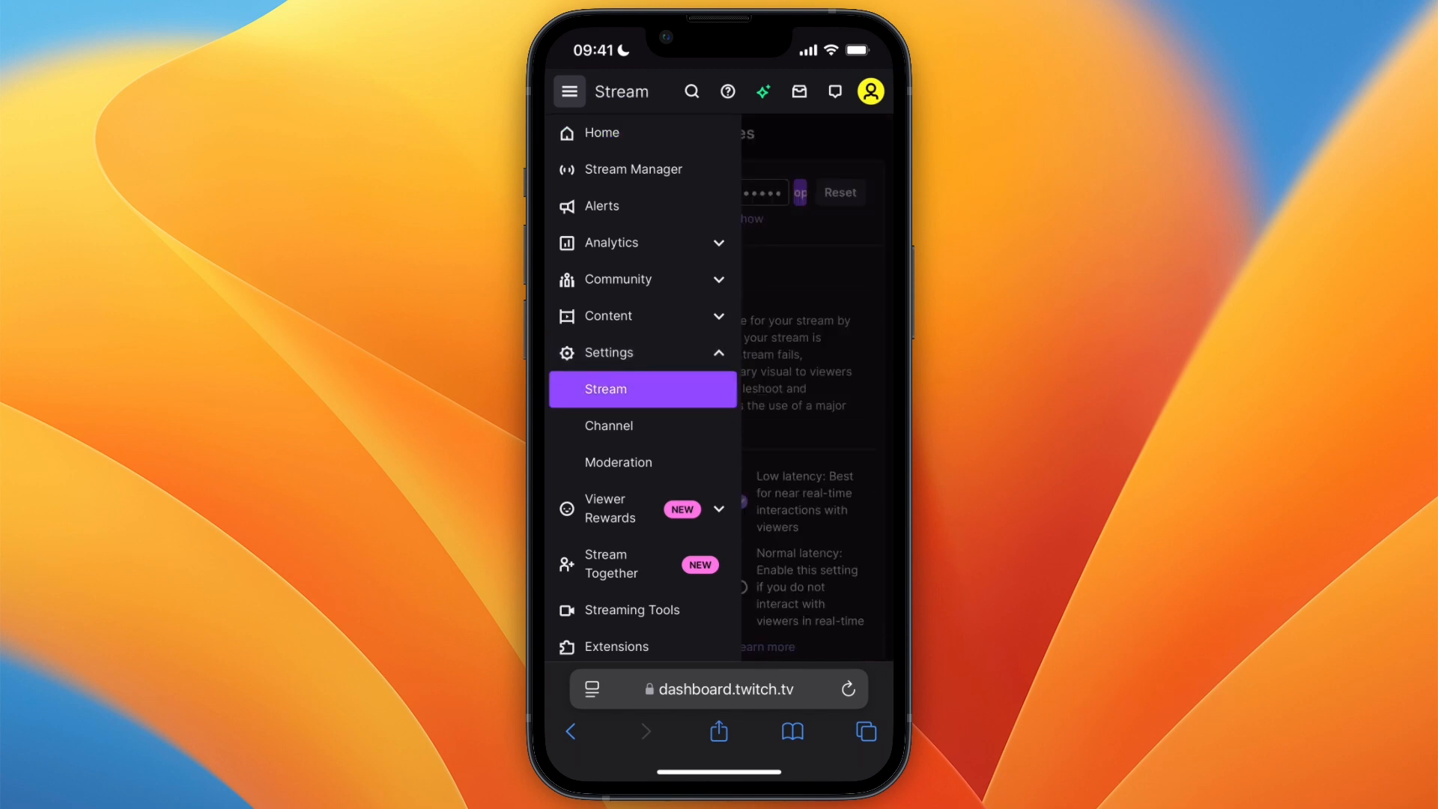
left_click(569, 91)
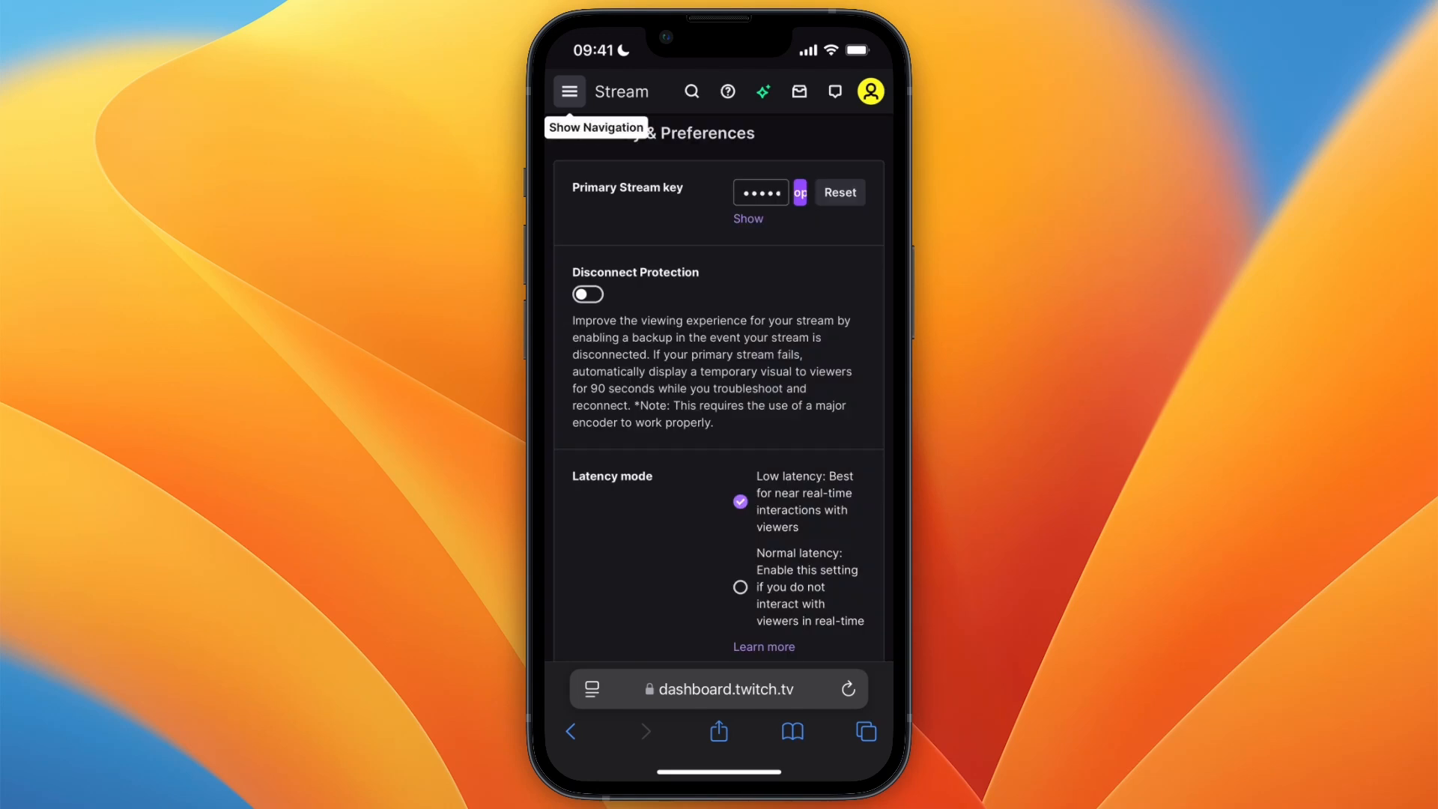
Step: Switch on Store past broadcasts under VOD Settings, with Always Publish VODs enabled
scroll("down", 3)
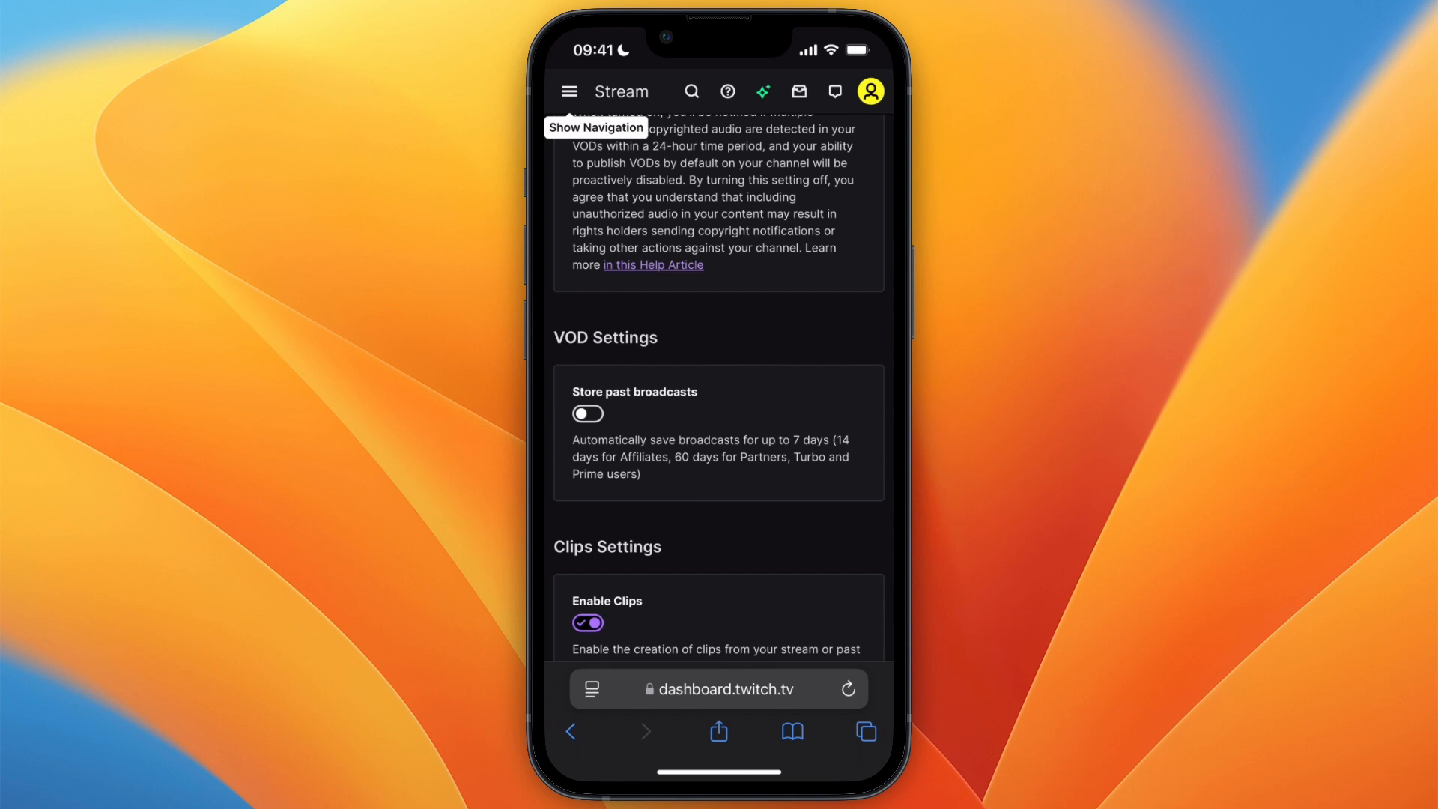
left_click(587, 413)
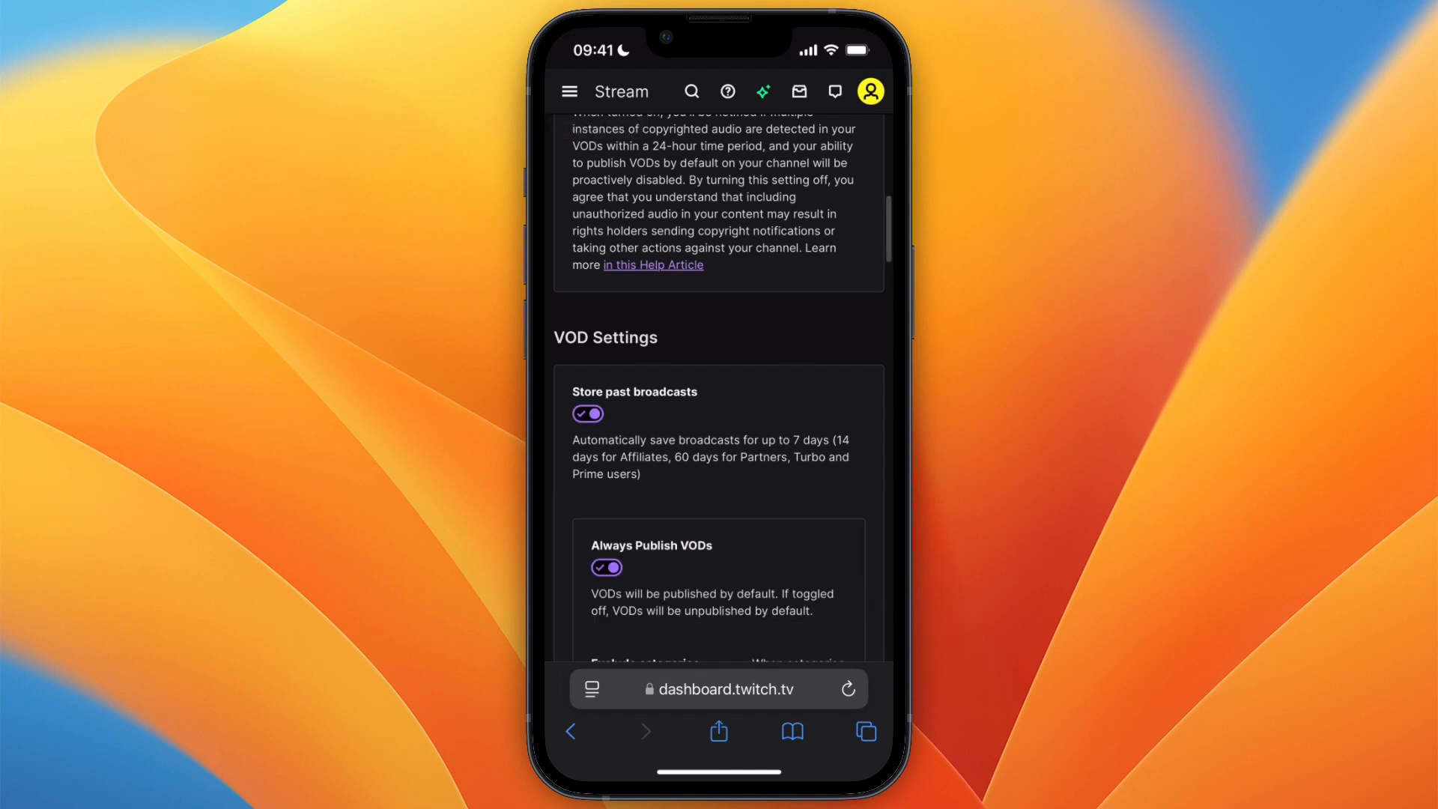
scroll("down", 3)
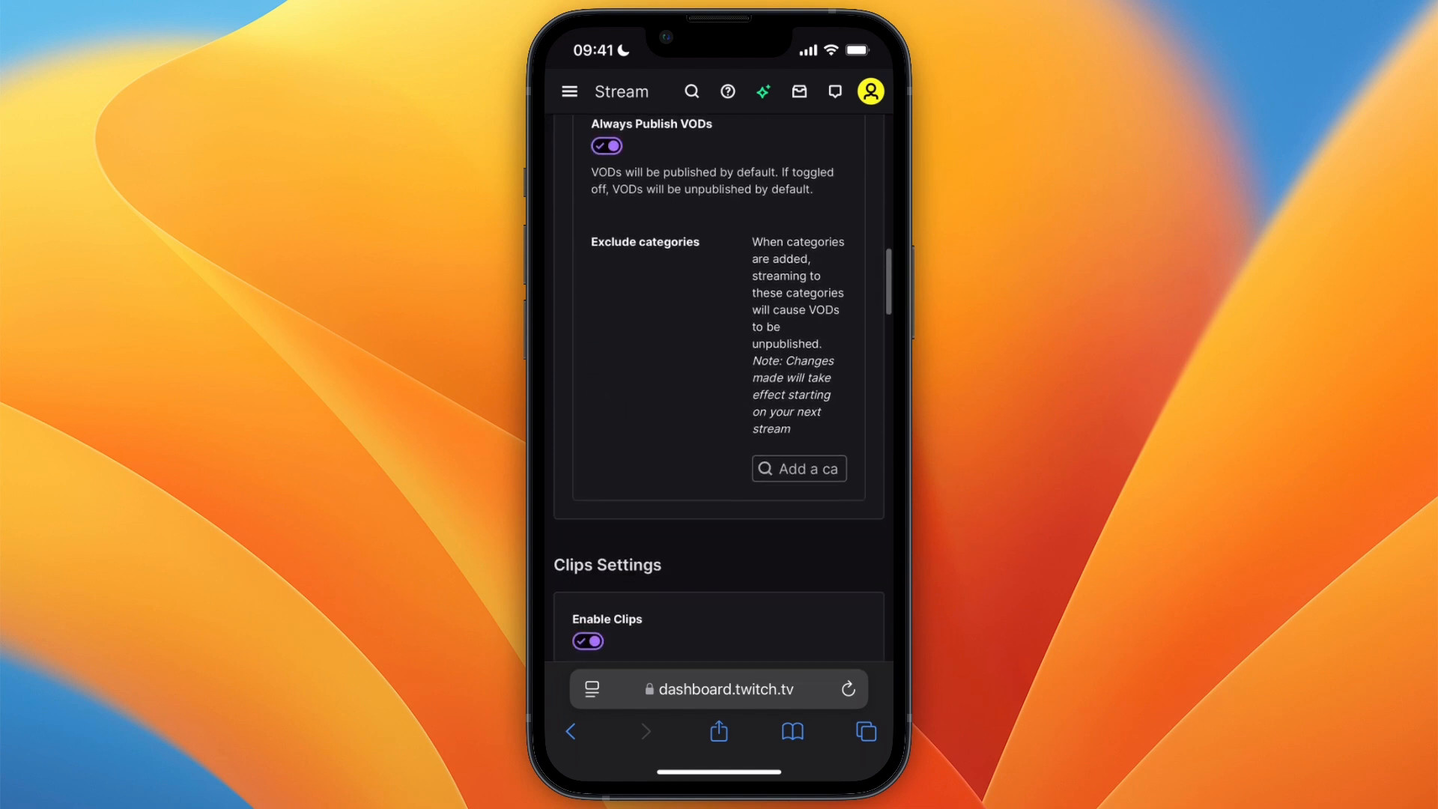
scroll("up", 3)
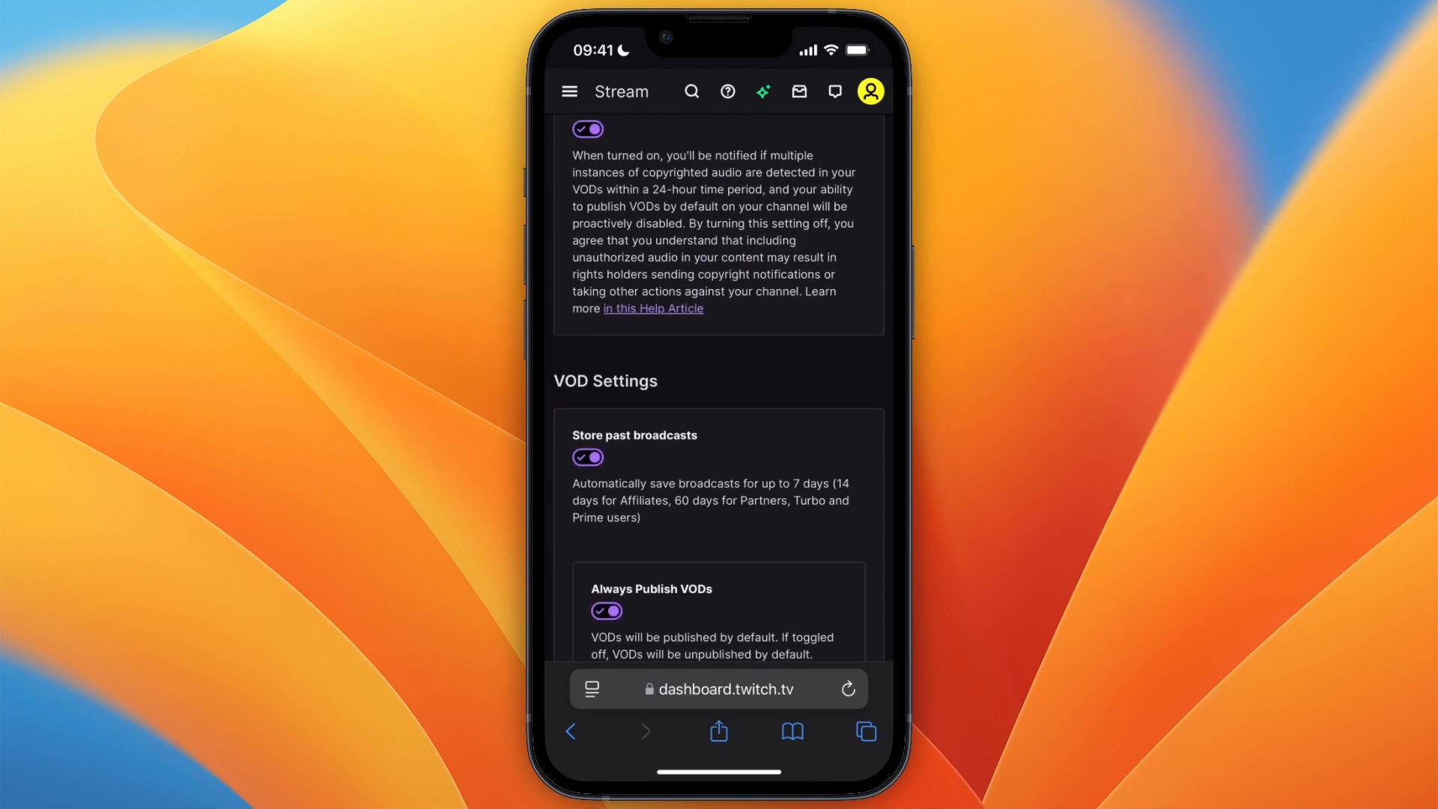
scroll("up", 3)
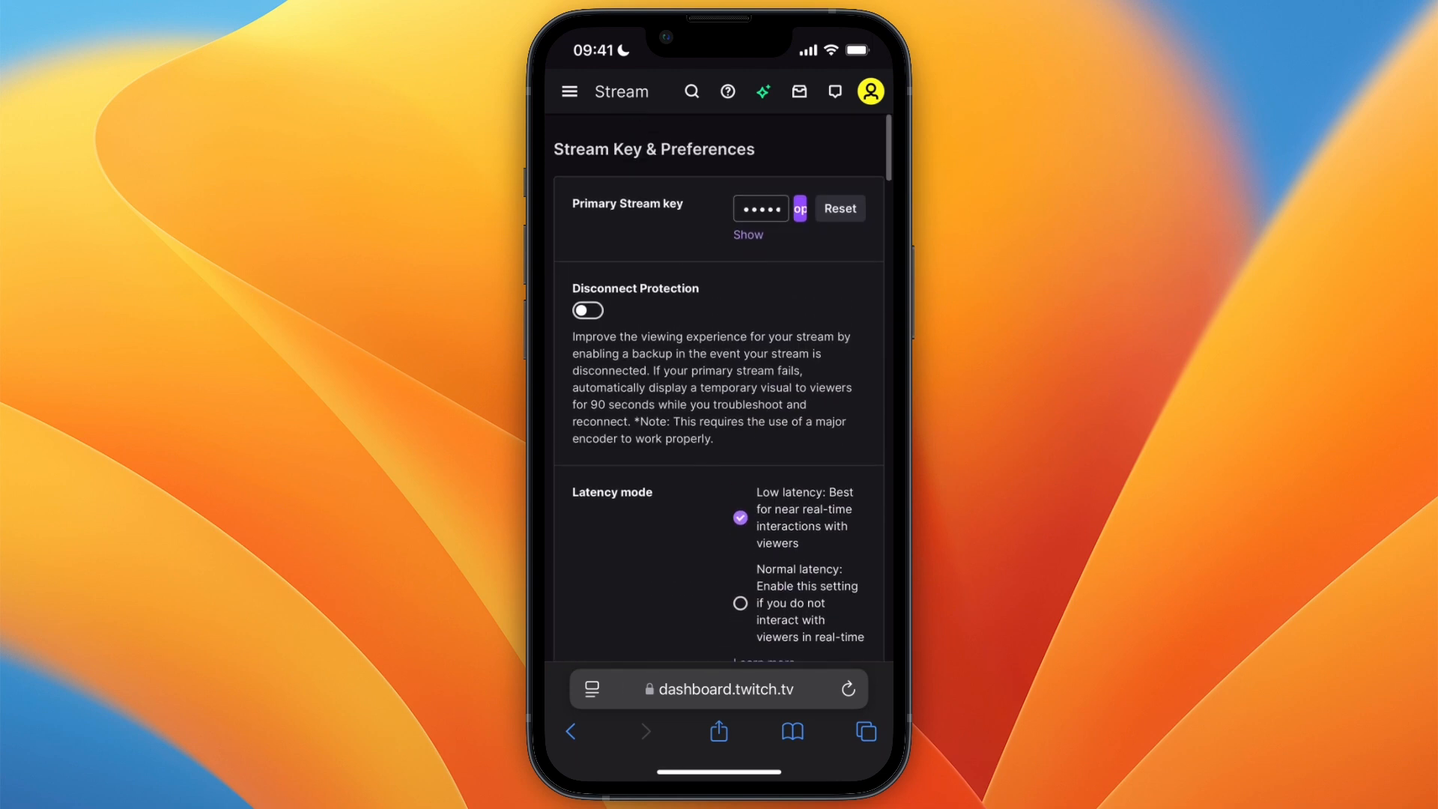
scroll("down", 3)
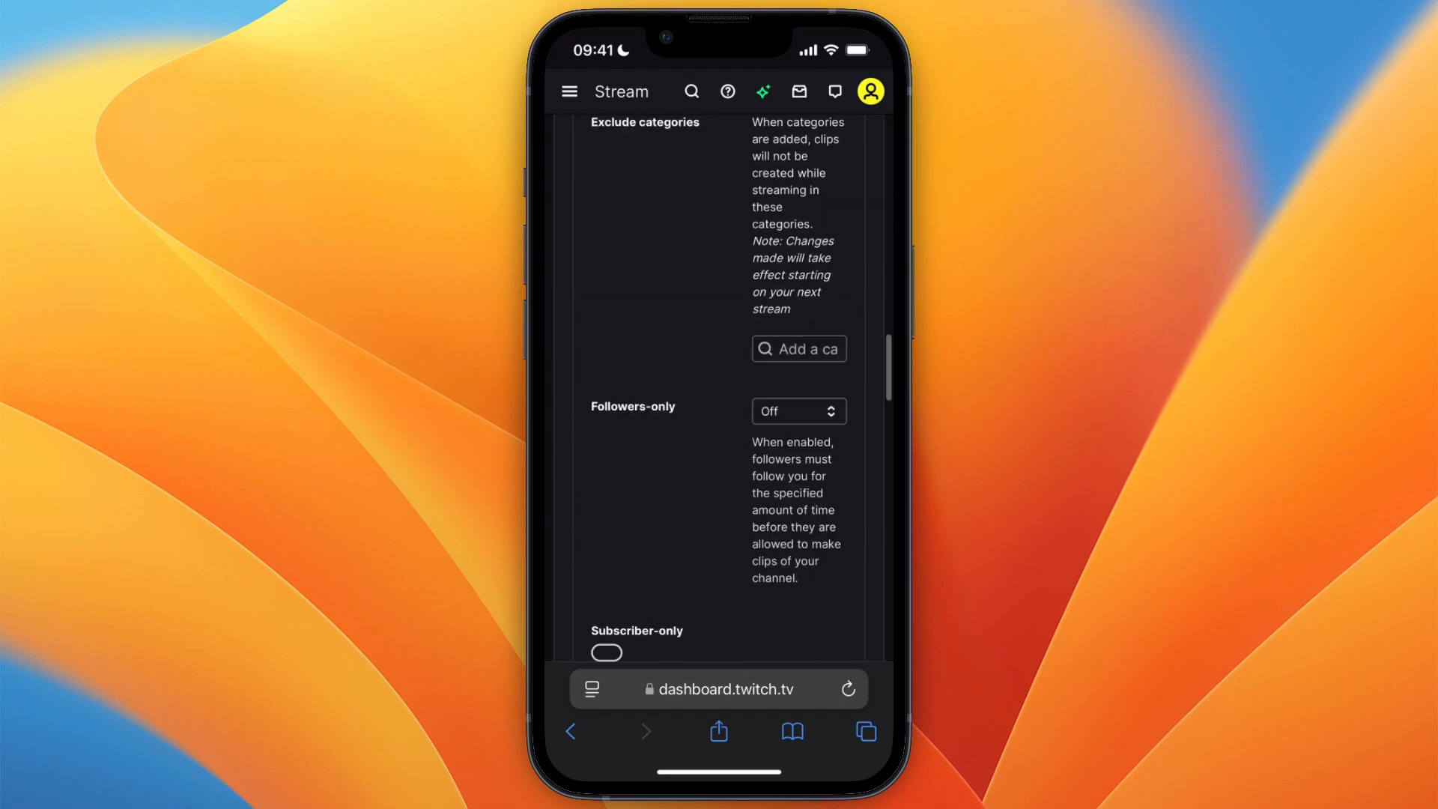
scroll("down", 3)
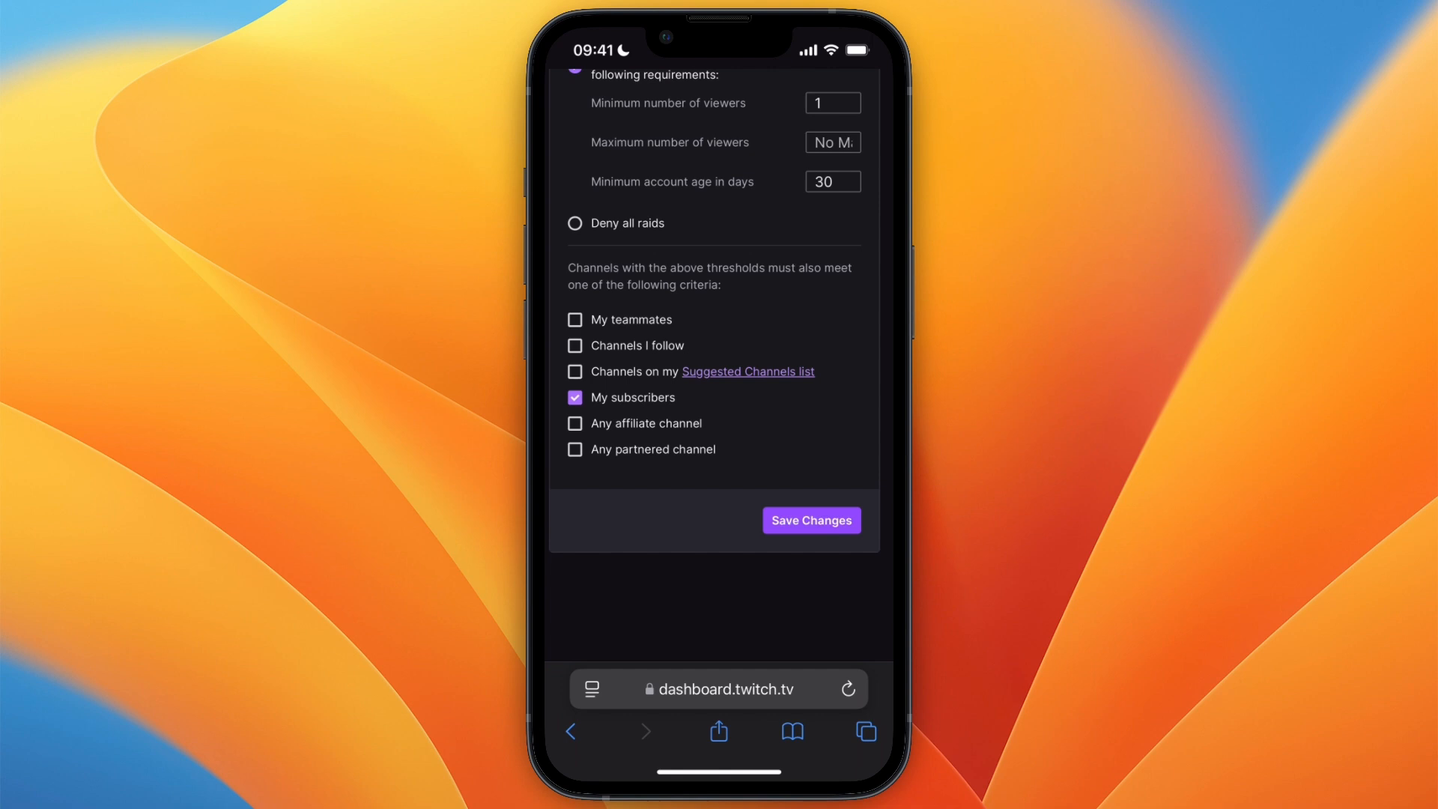
Step: Save Changes to the stream settings, keeping Store past broadcasts on
left_click(811, 520)
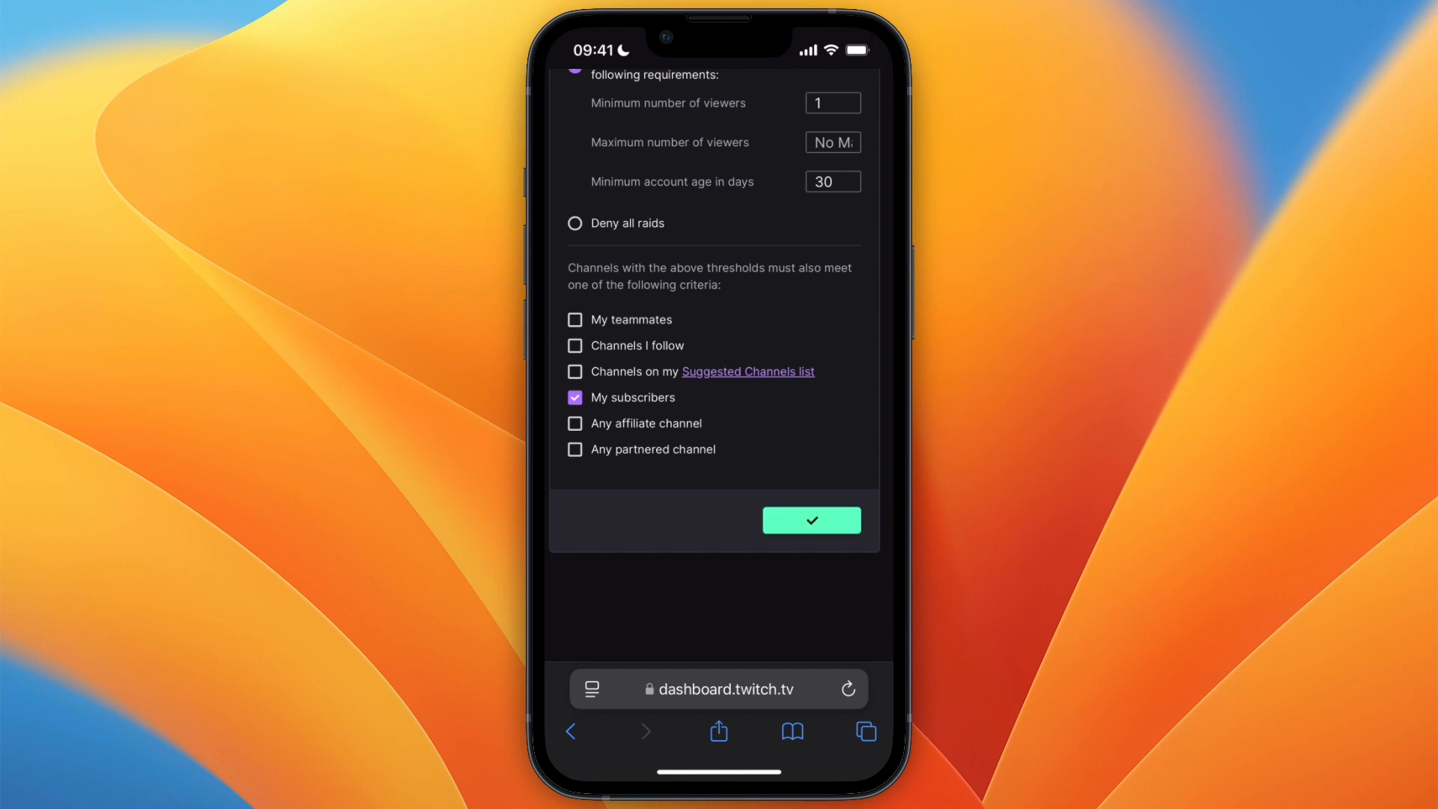
scroll("down", 3)
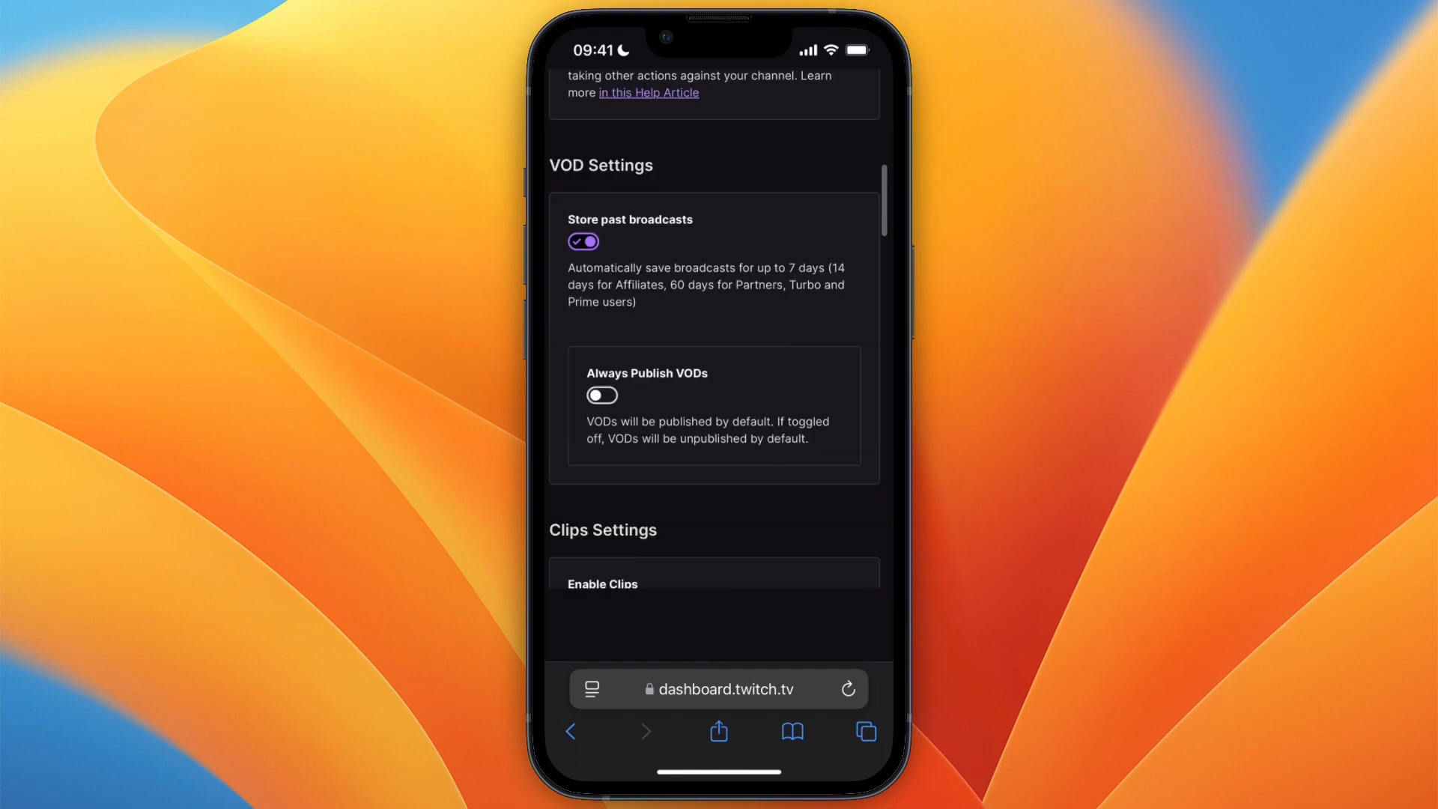